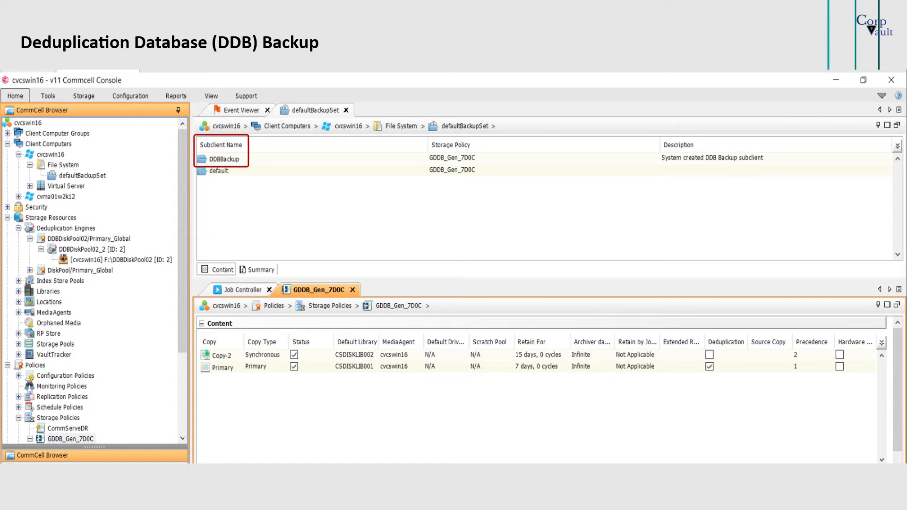
- Show the Schedules list with the System Created for DDB subclients policy
click(93, 249)
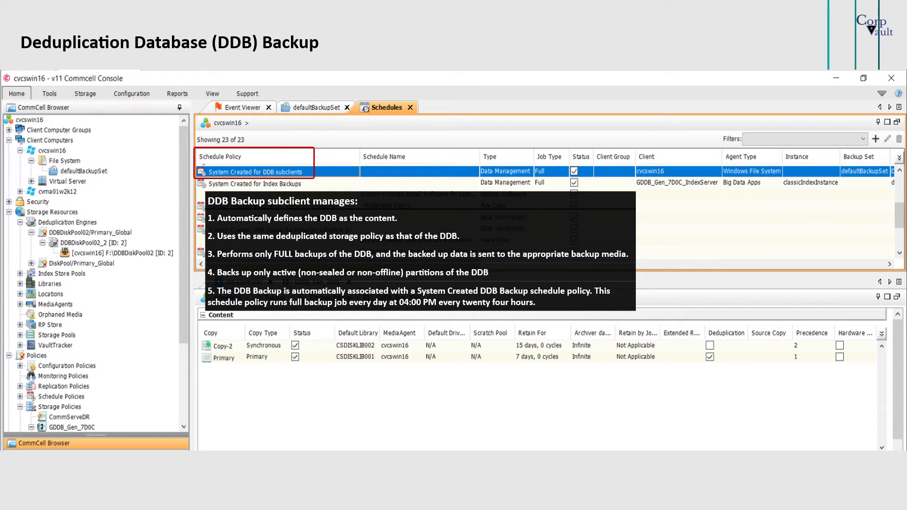
- Bring up the Control Panel from the Home ribbon
click(254, 172)
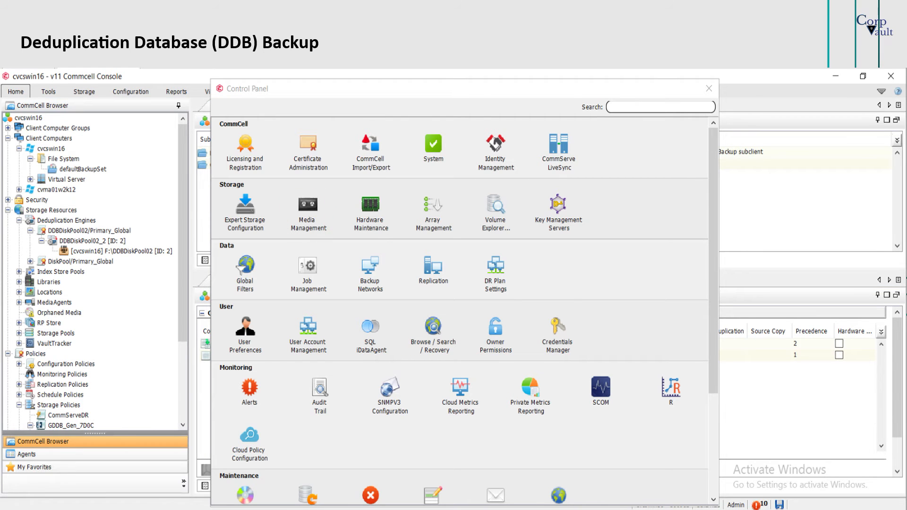
- Close the Control Panel and return to the defaultBackupSet subclient list with DDBBackup
click(307, 208)
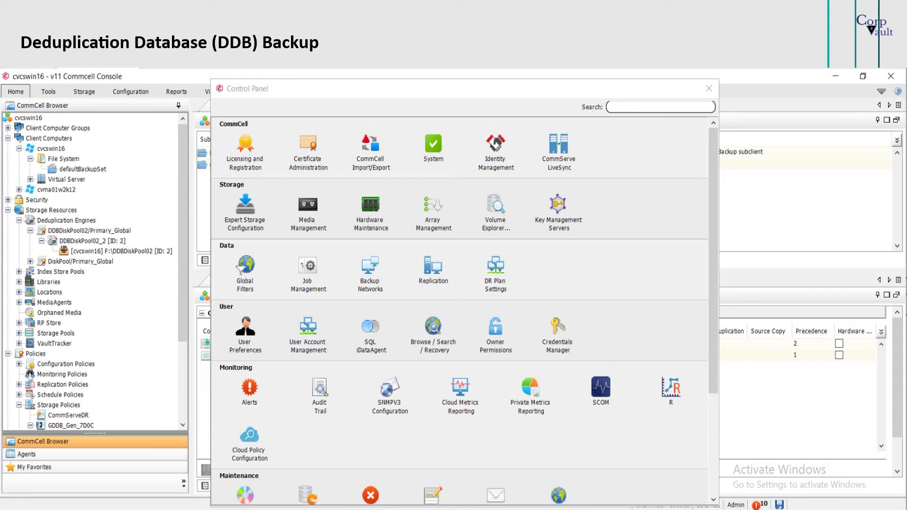
click(708, 89)
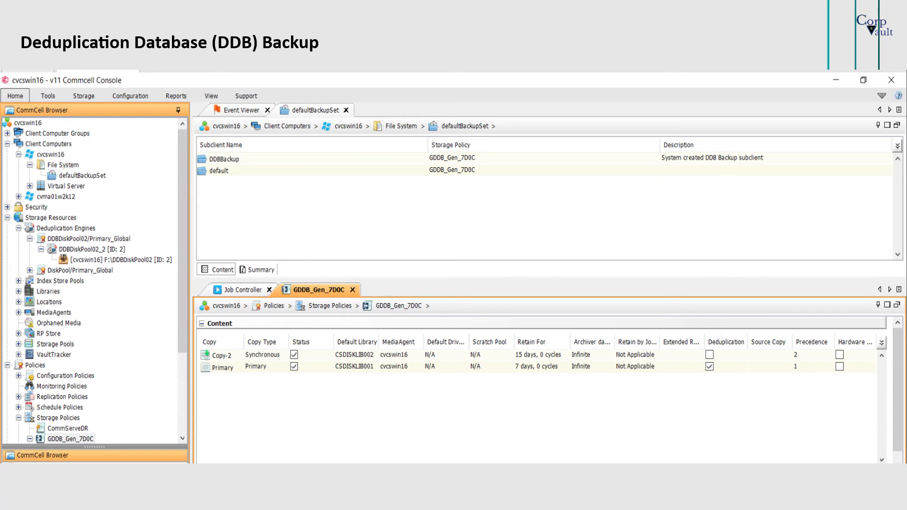
click(87, 249)
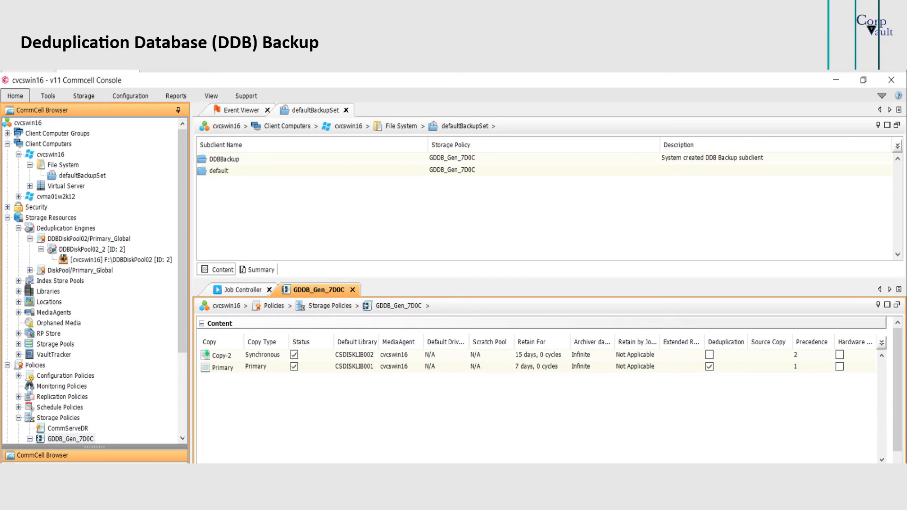
click(538, 354)
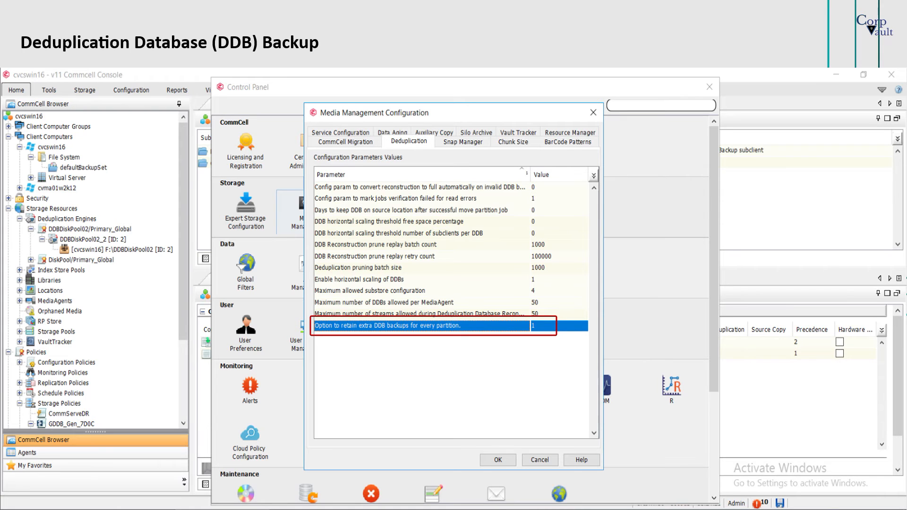
- Set 'Option to retain extra DDB backups for every partition' to 4
text(4)
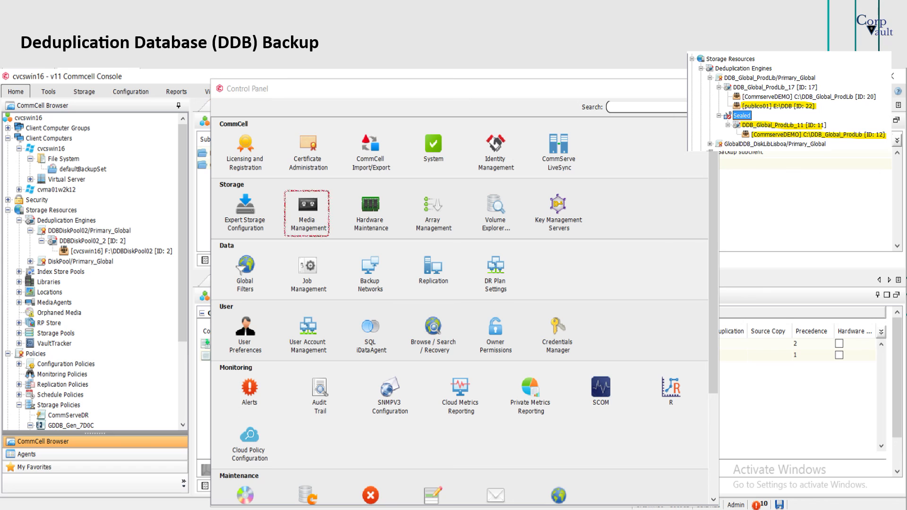
- In Media Management Data Aging, set 'Retain DDB Backups of sealed stores' to 0 and save
click(307, 207)
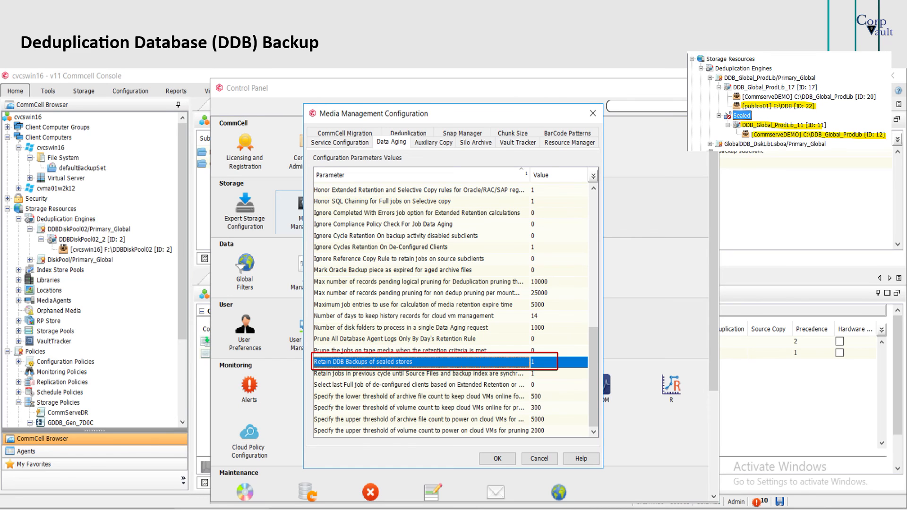
text(0)
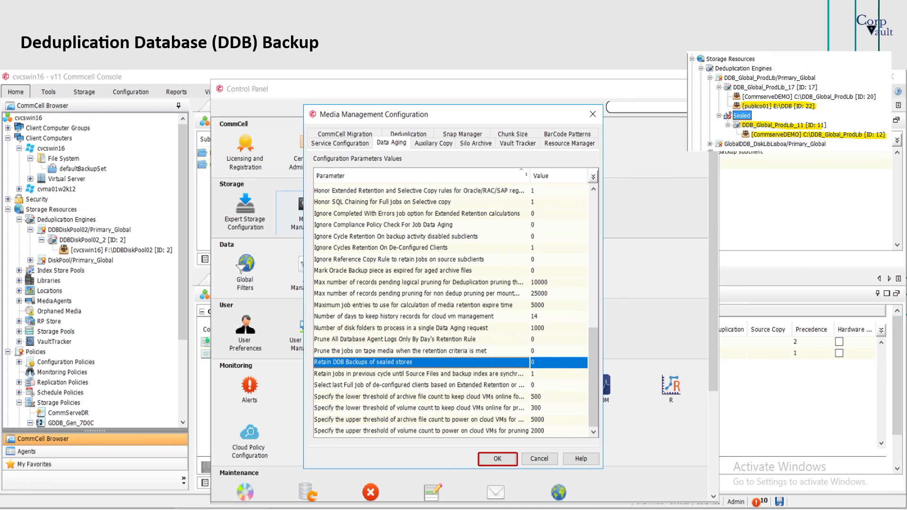
click(496, 459)
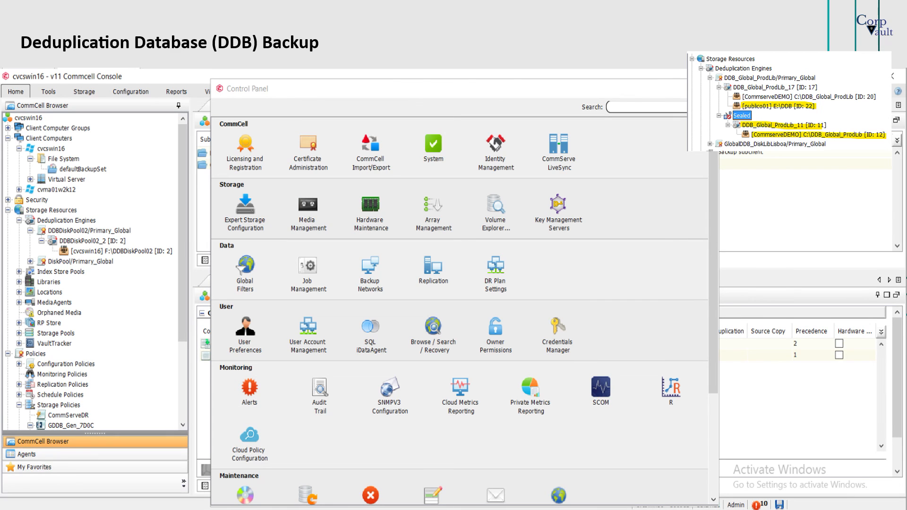